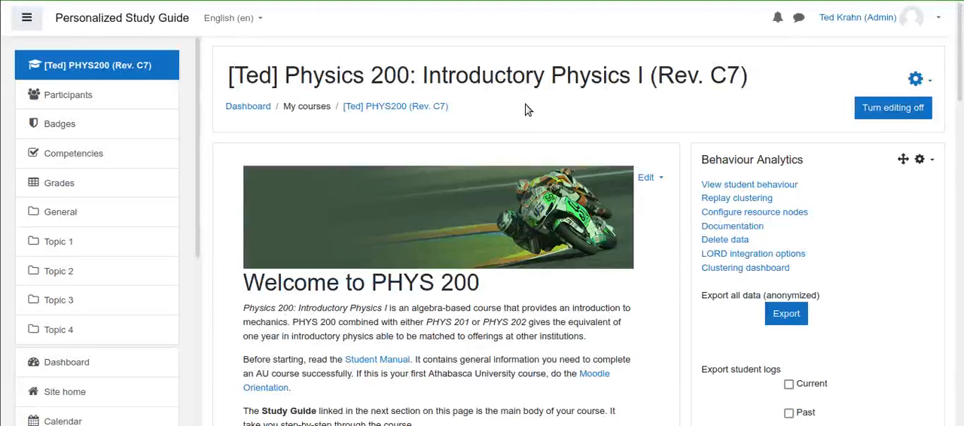
mouse_move(519, 113)
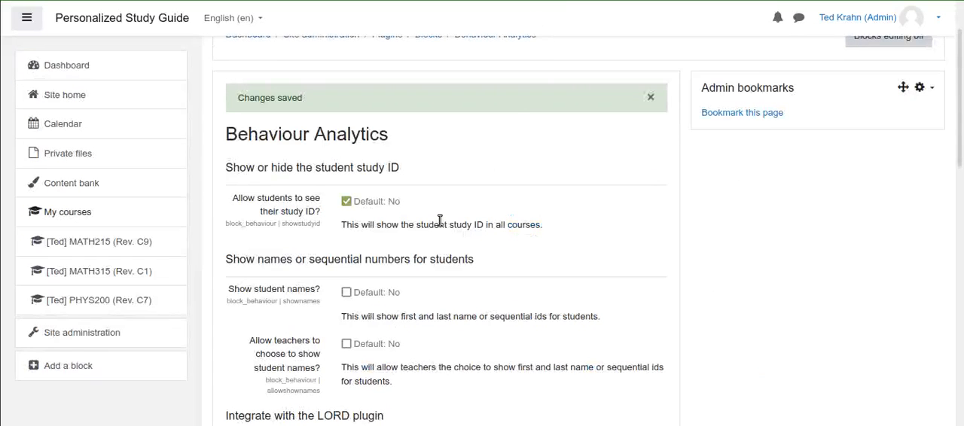
mouse_move(414, 267)
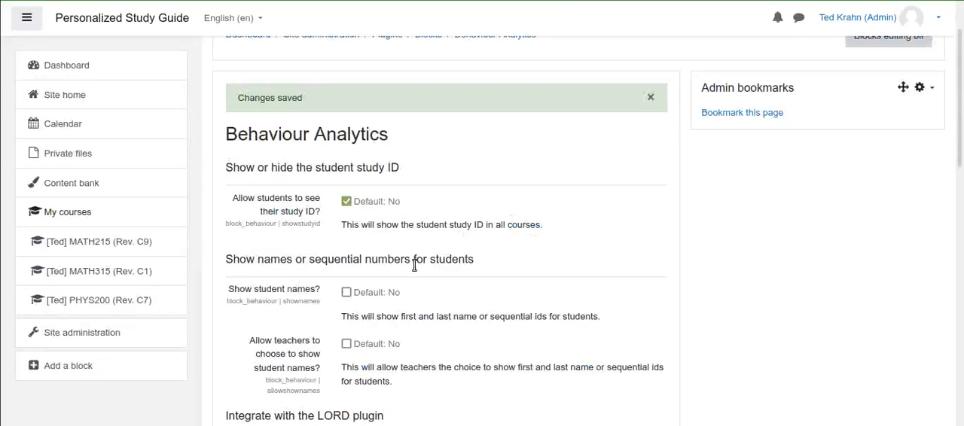
Scroll through the Behaviour Analytics plugin settings to review the show-names options
scroll(down, 3)
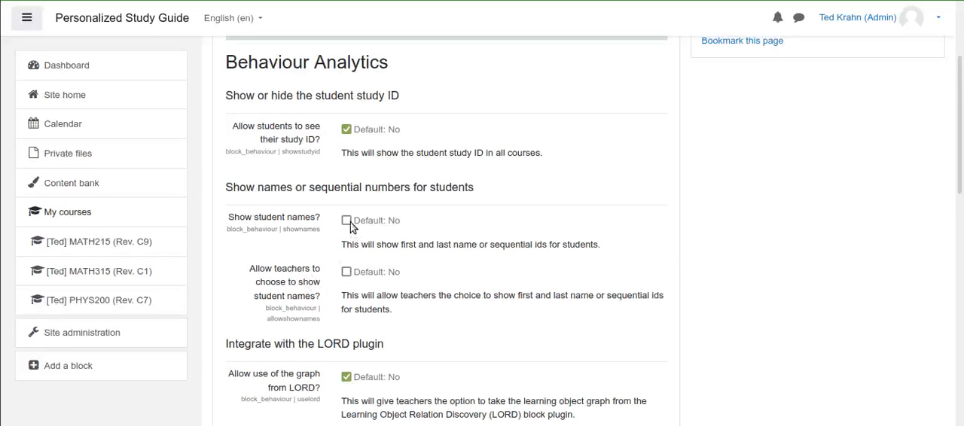
Save 'Show student names?' enabled site-wide, then go to the [Ted] PHYS200 (Rev. C7) course
scroll(down, 3)
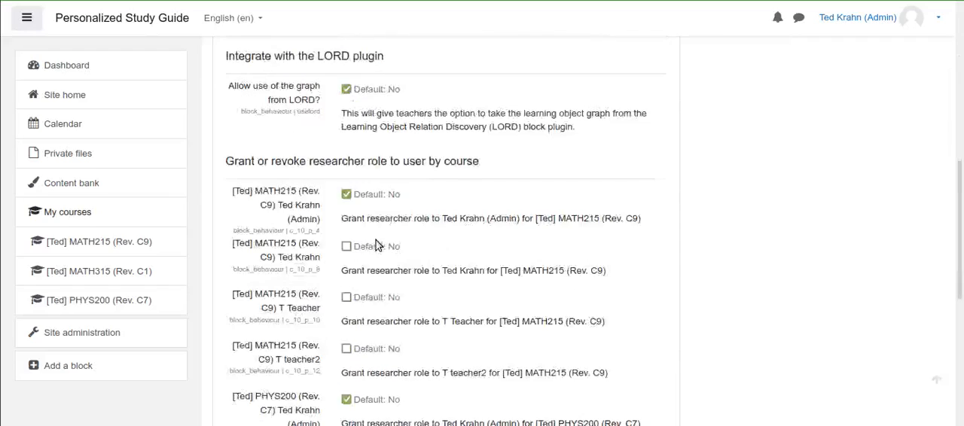
scroll(down, 3)
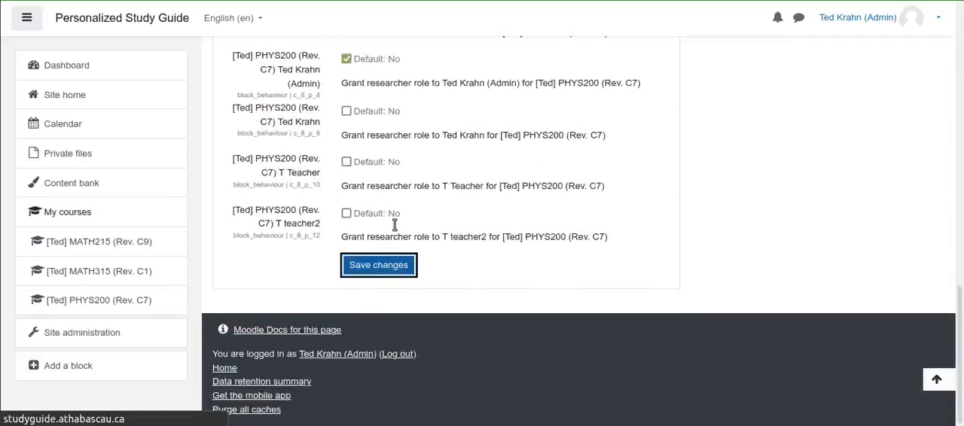
click(379, 264)
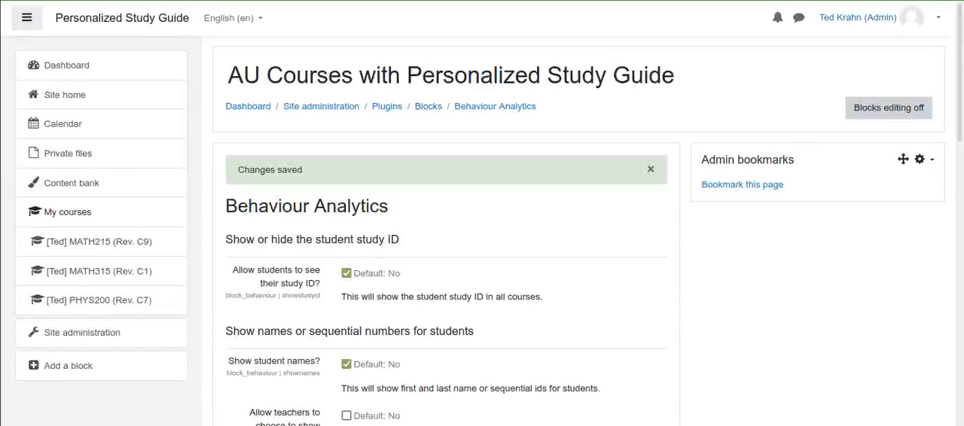
click(97, 299)
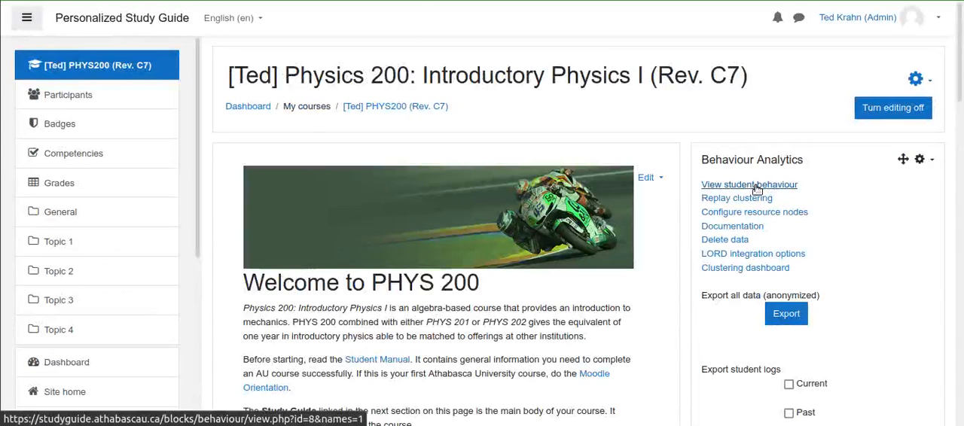
click(748, 184)
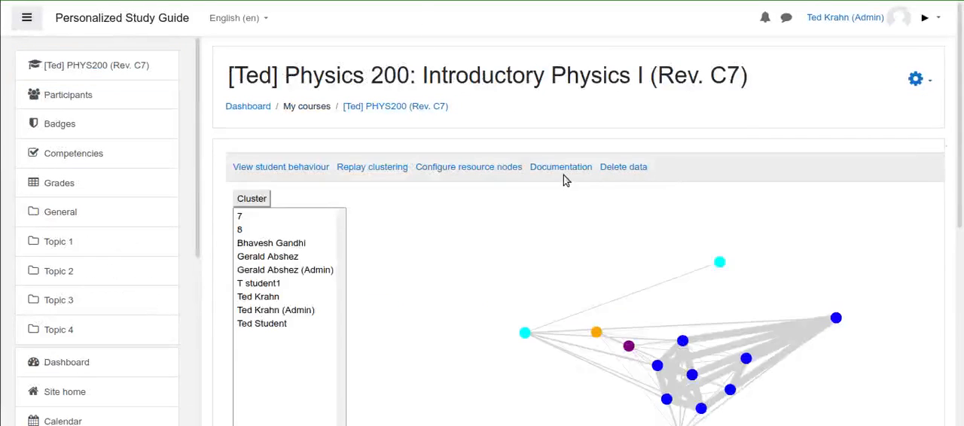
mouse_move(370, 240)
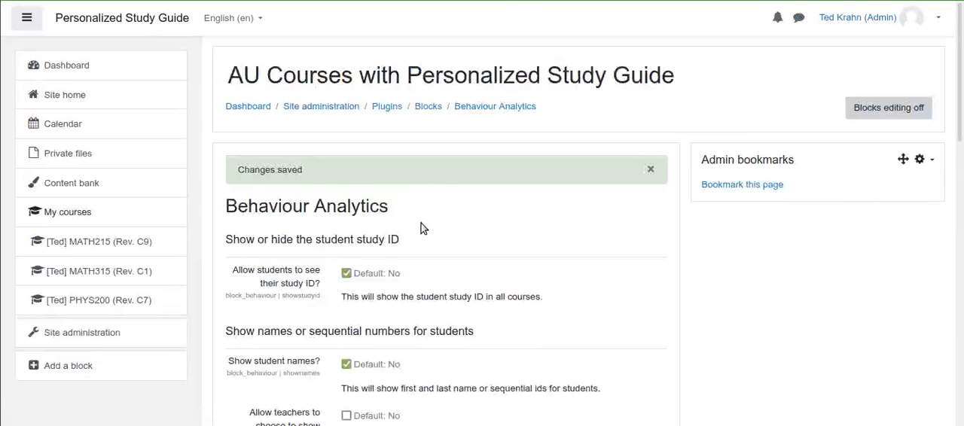
Untick 'Show student names?' and tick 'Allow teachers to choose' in plugin settings
scroll(down, 3)
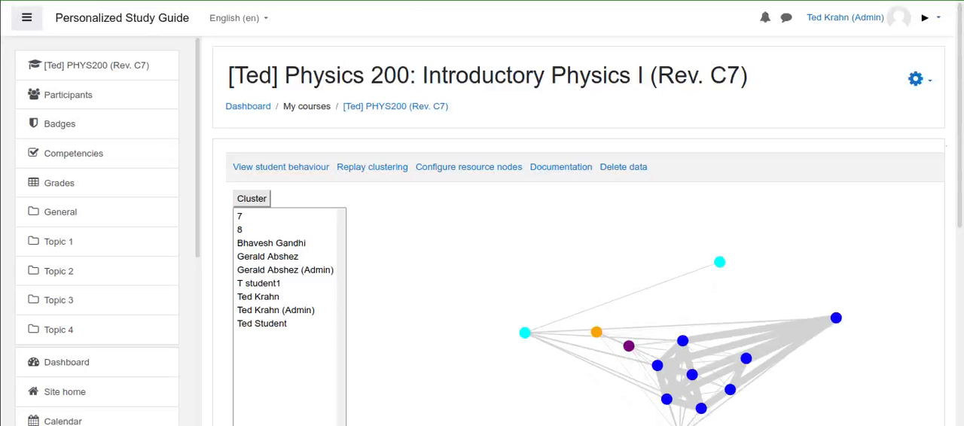
mouse_move(394, 106)
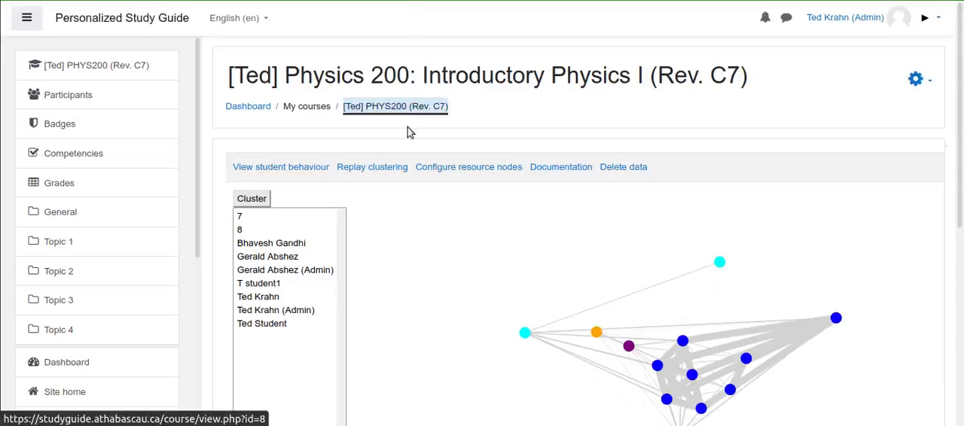
click(395, 106)
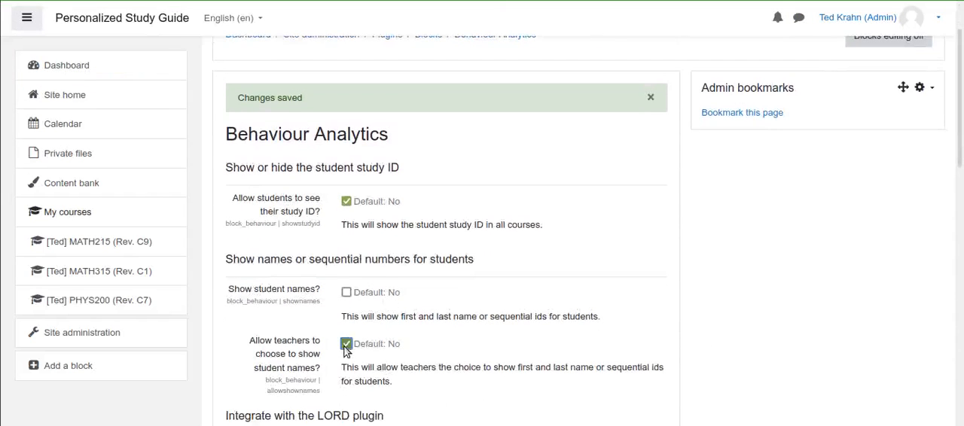
Save the teacher-choice names setting and return to the PHYS200 course page
scroll(down, 3)
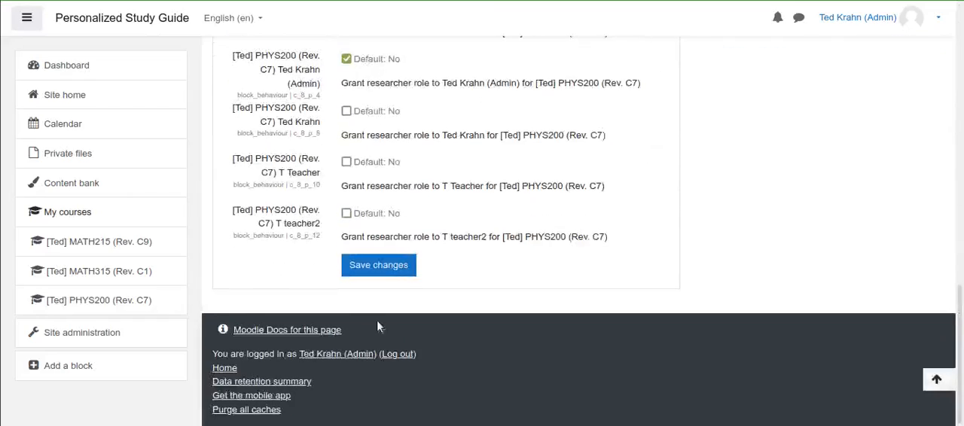
click(378, 265)
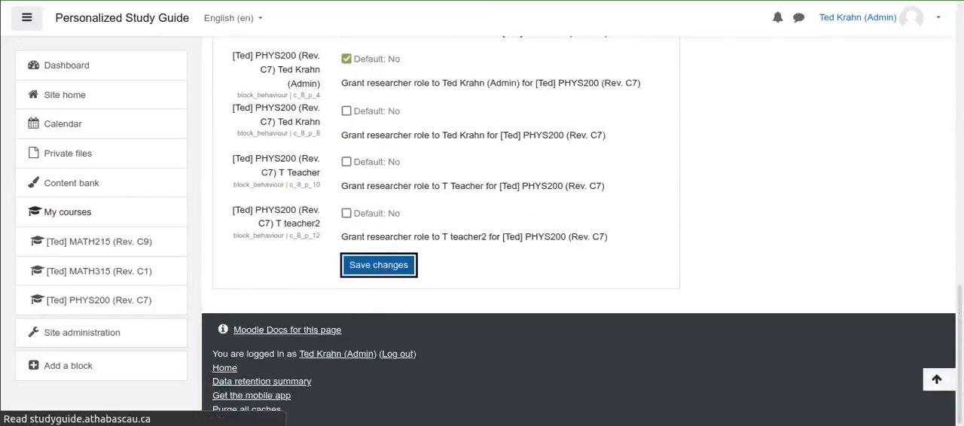
click(379, 265)
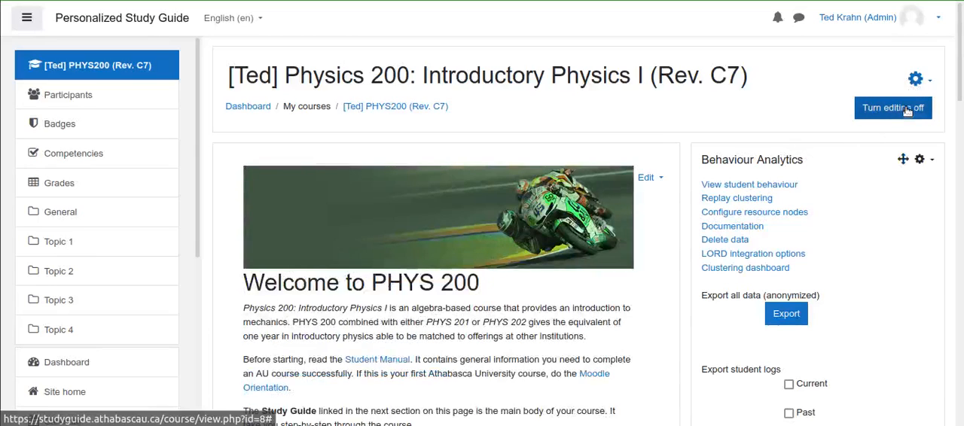
Open 'Configure Behaviour Analytics block' from the block's gear menu
click(919, 159)
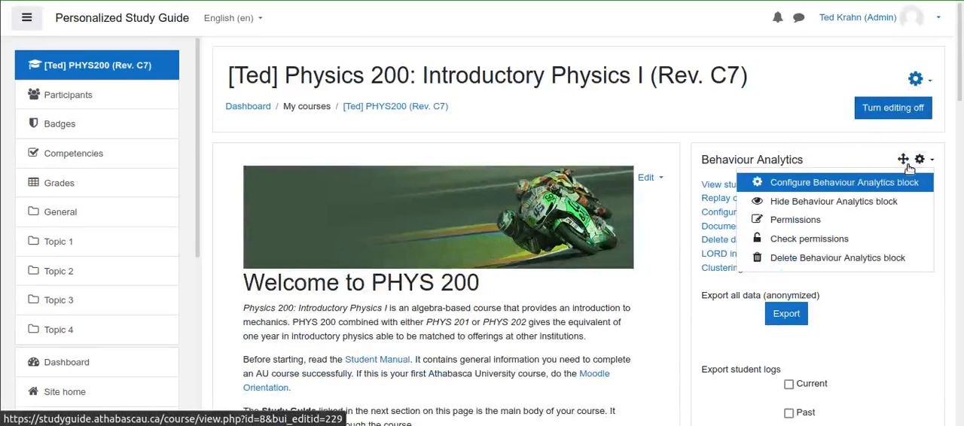
click(844, 182)
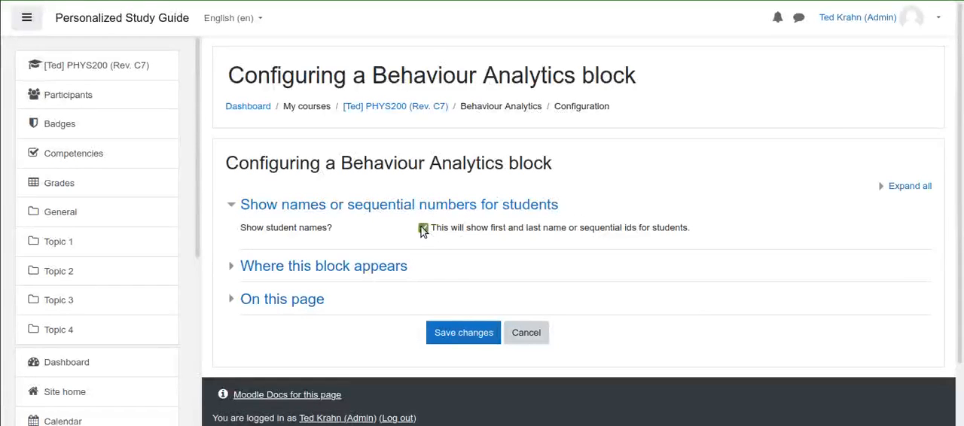
Save block names on, view the named behaviour graph, then untick 'Show student names?'
click(423, 228)
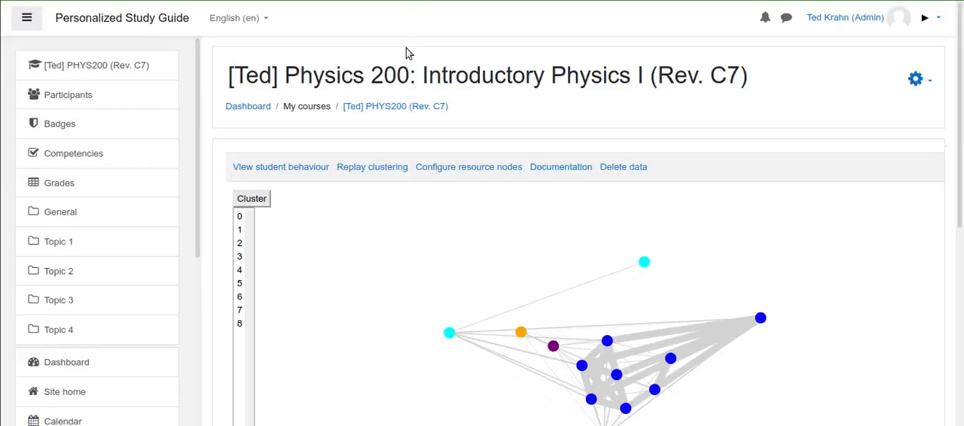
click(395, 105)
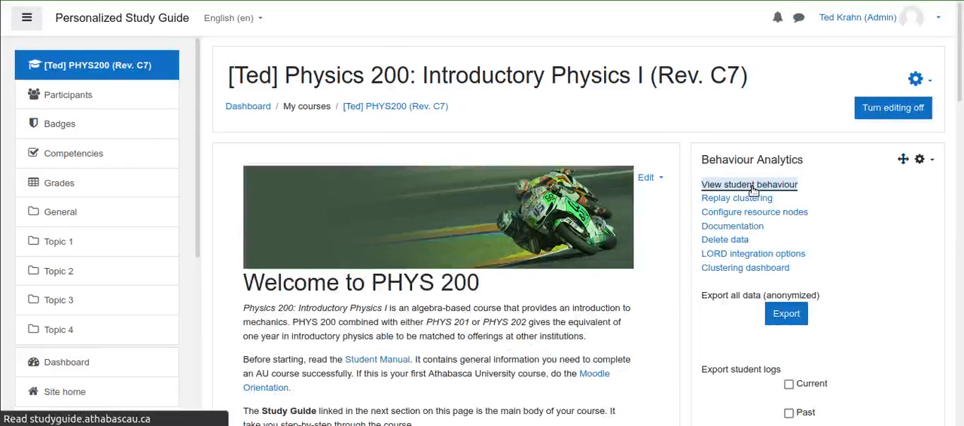
click(748, 185)
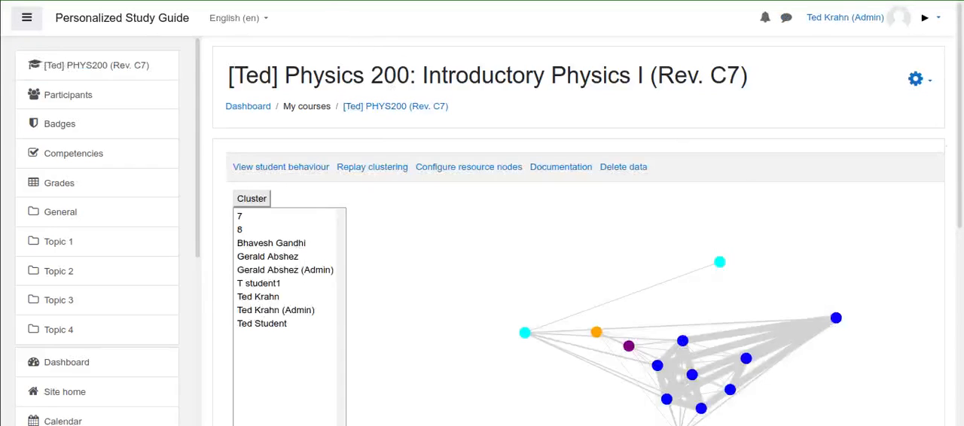
click(468, 167)
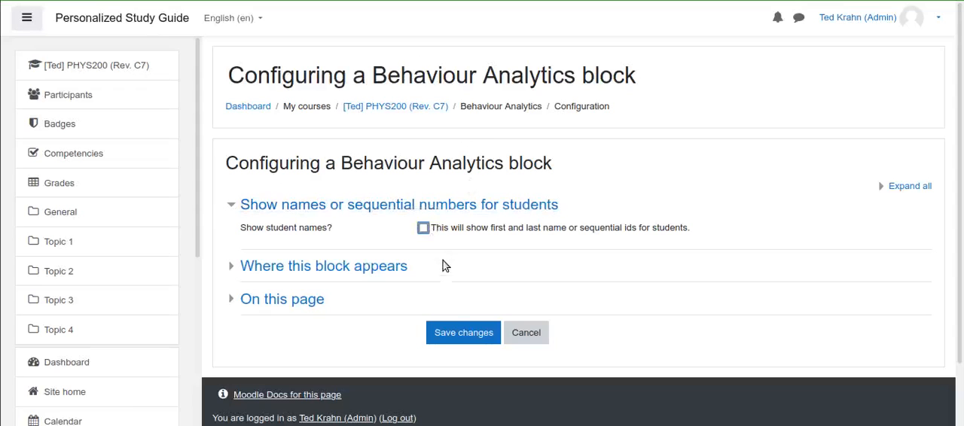
Save block names off and view the graph listing students as numbers 0 to 8
click(526, 333)
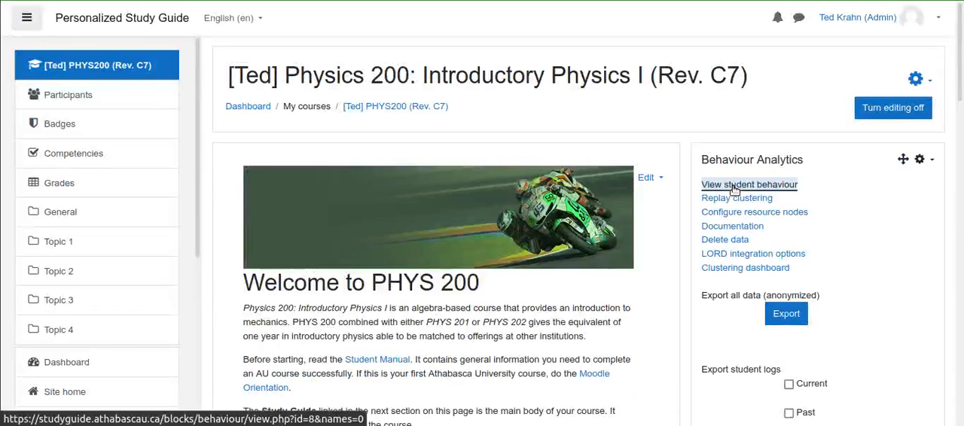
click(749, 184)
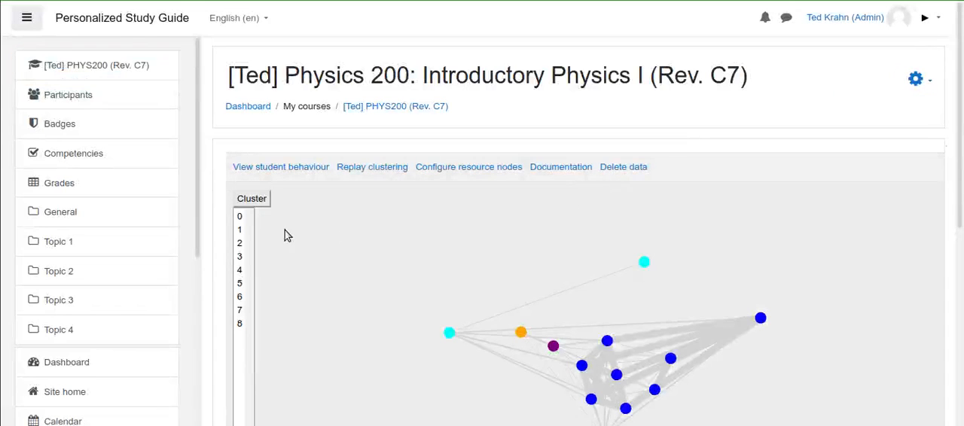
mouse_move(395, 105)
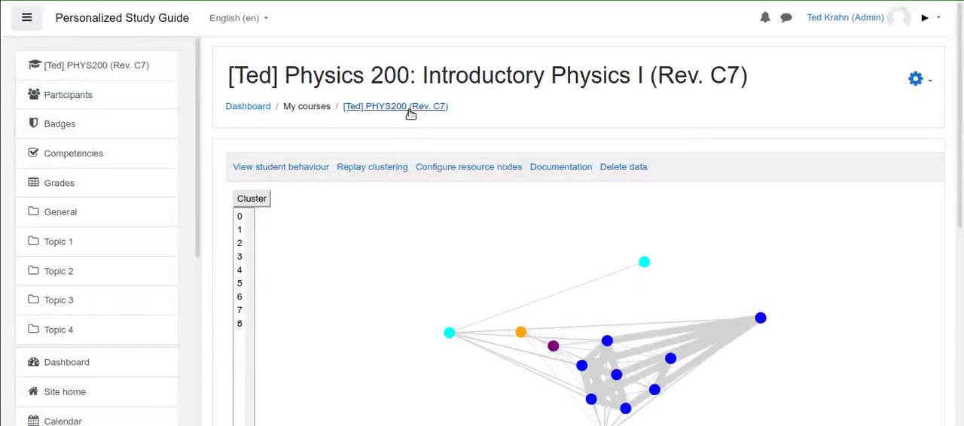
click(395, 105)
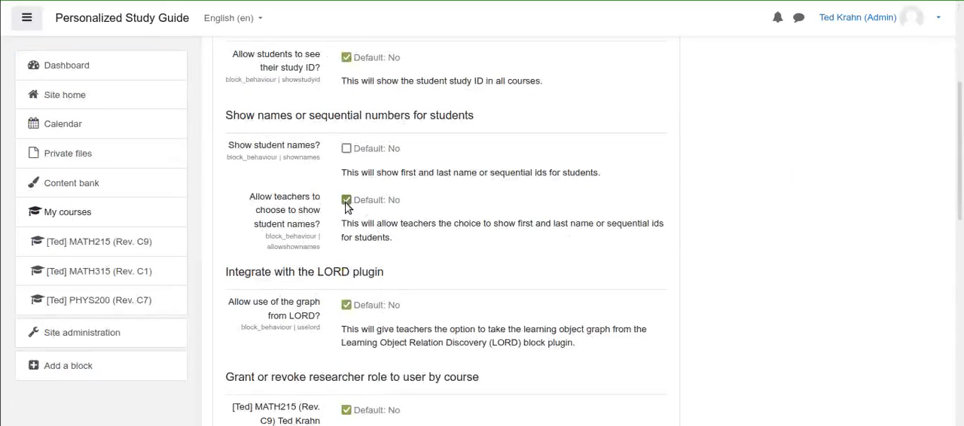
Reopen the PHYS 200 Behaviour Analytics block configuration, with student names off
scroll(down, 3)
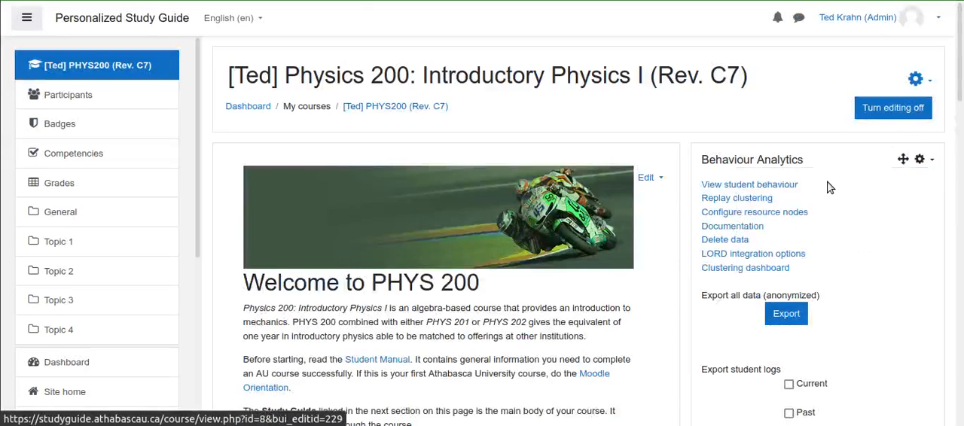
click(754, 212)
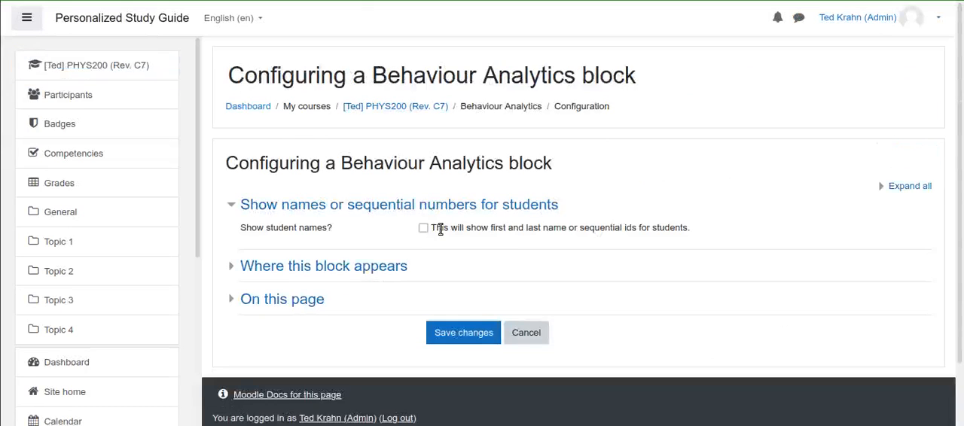